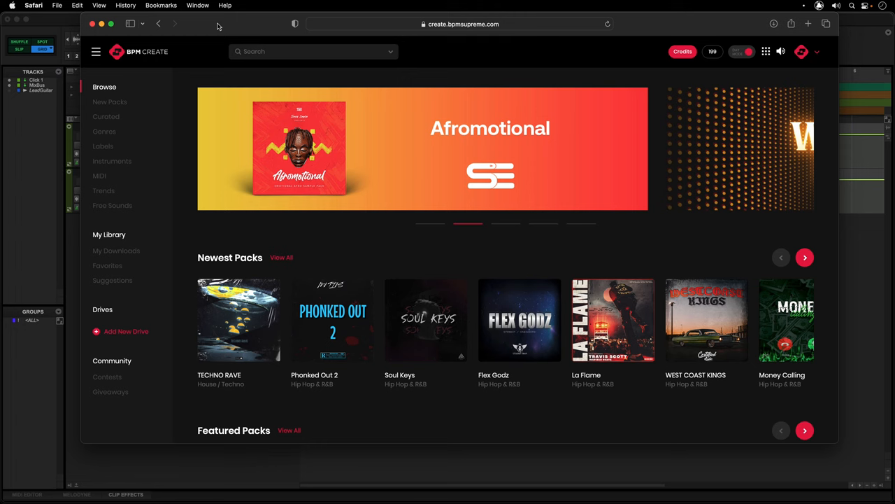
{"action": "mouse_move", "coordinate": [325, 231]}
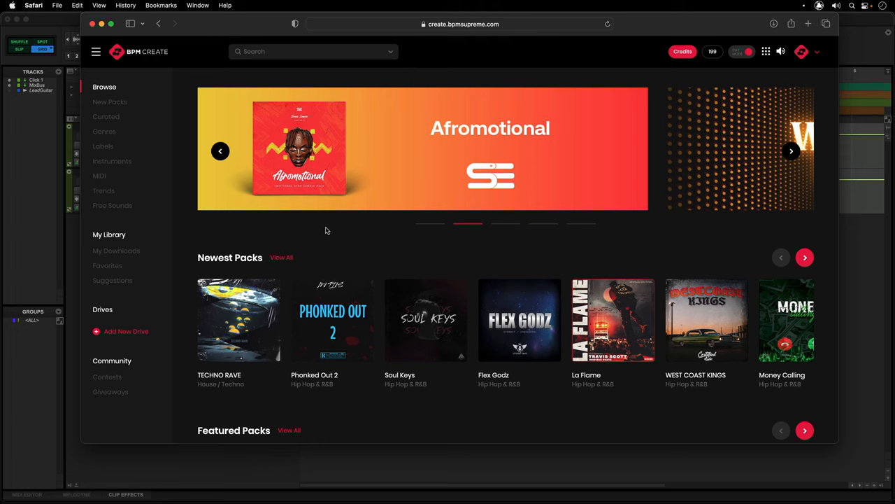
Step: Download the KS TDBV DrumLoop Break (87bpm) loop from My Downloads in BPM Create
{"action": "scroll", "scroll_direction": "down", "scroll_amount": 3}
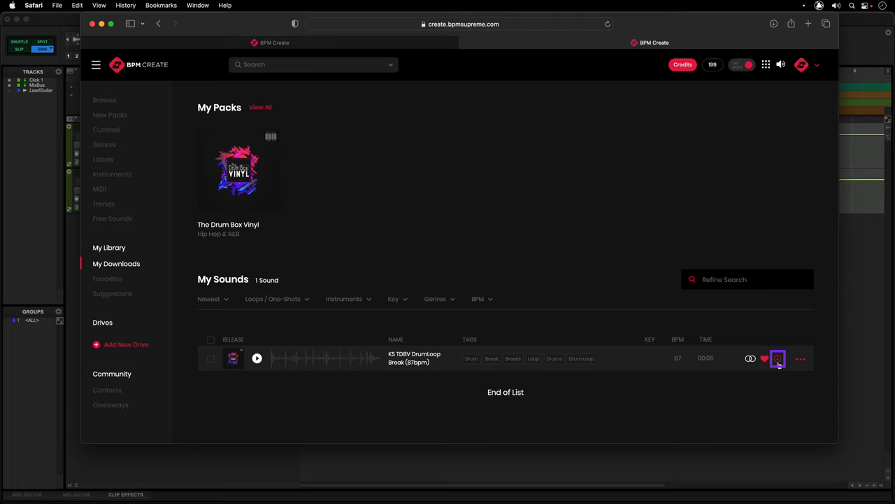
{"action": "left_click", "coordinate": [778, 358]}
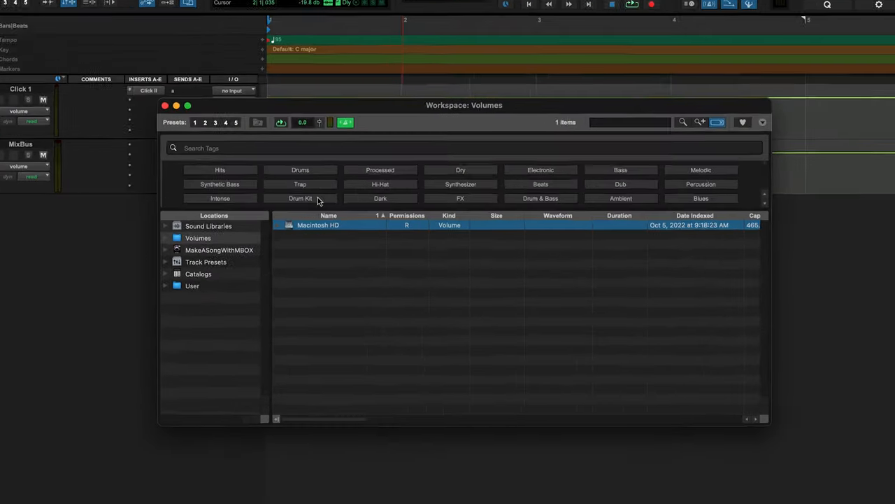
Step: Show Sound Libraries in the Workspace browser and open the Downloads folder
{"action": "left_click", "coordinate": [209, 226]}
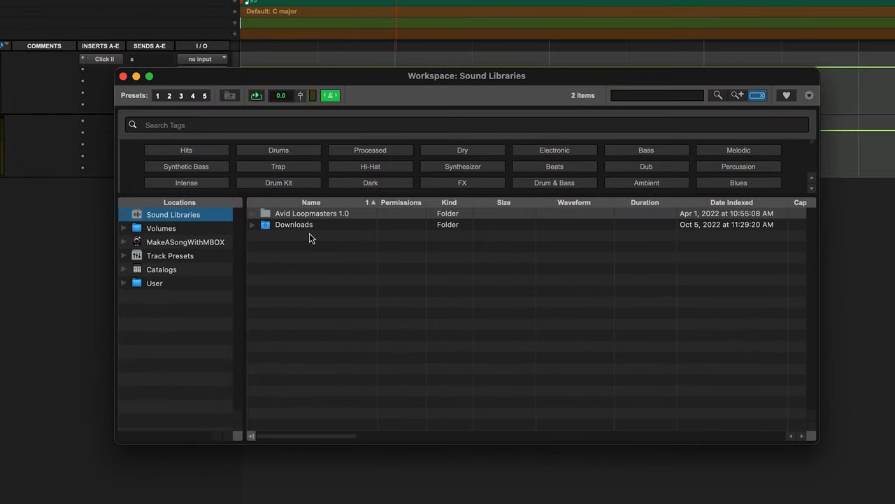
{"action": "double_click", "coordinate": [294, 223]}
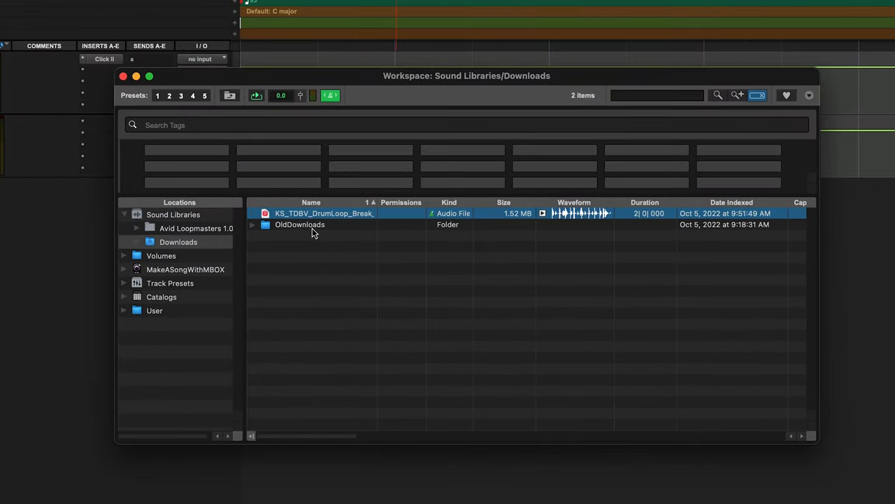
{"action": "mouse_move", "coordinate": [383, 221]}
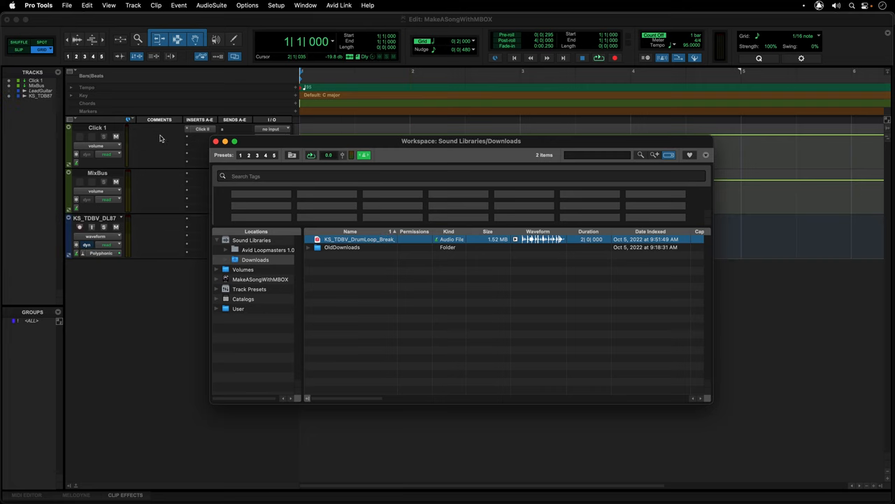
Step: Rename the loop track to DrumLoop and lower its clip gain to about -4.6 dB
{"action": "left_click_drag", "start_coordinate": [359, 239], "coordinate": [409, 234]}
{"action": "type", "text": "Drum"}
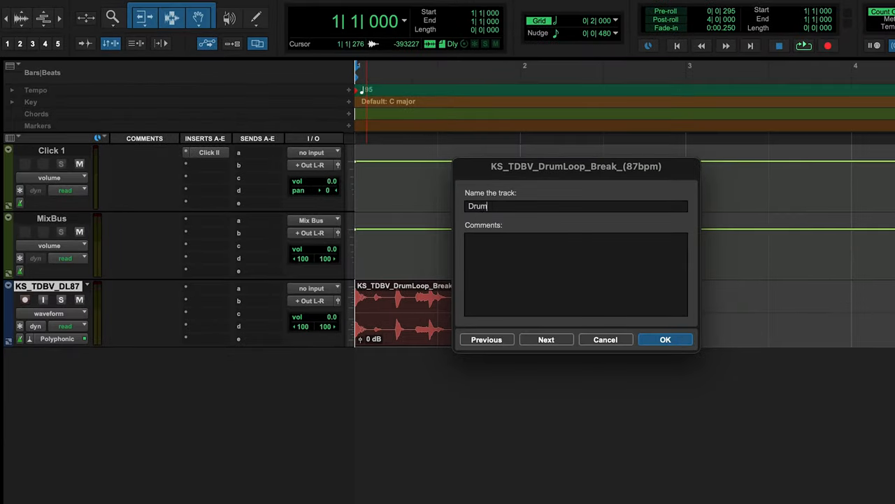
{"action": "left_click", "coordinate": [666, 340]}
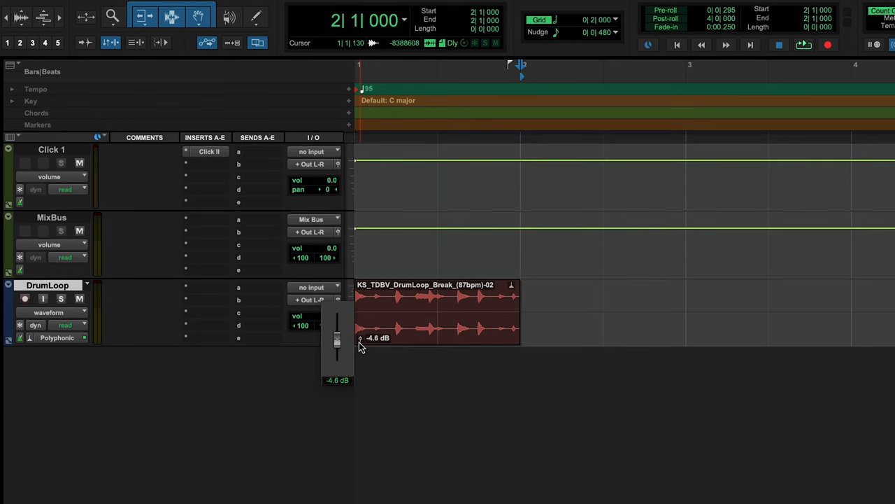
{"action": "left_click_drag", "start_coordinate": [338, 332], "coordinate": [337, 343]}
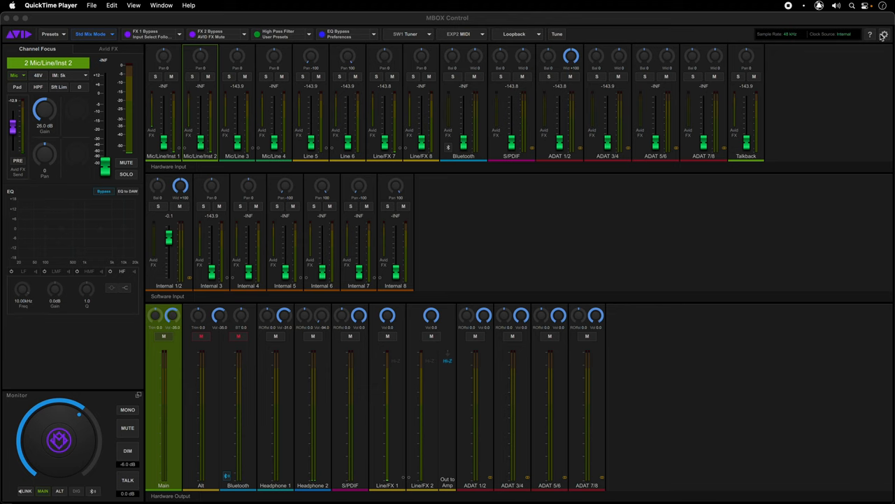
Step: Enable FX Loops: Hi-Z Out 1 in MBOX Control preferences
{"action": "left_click", "coordinate": [883, 34]}
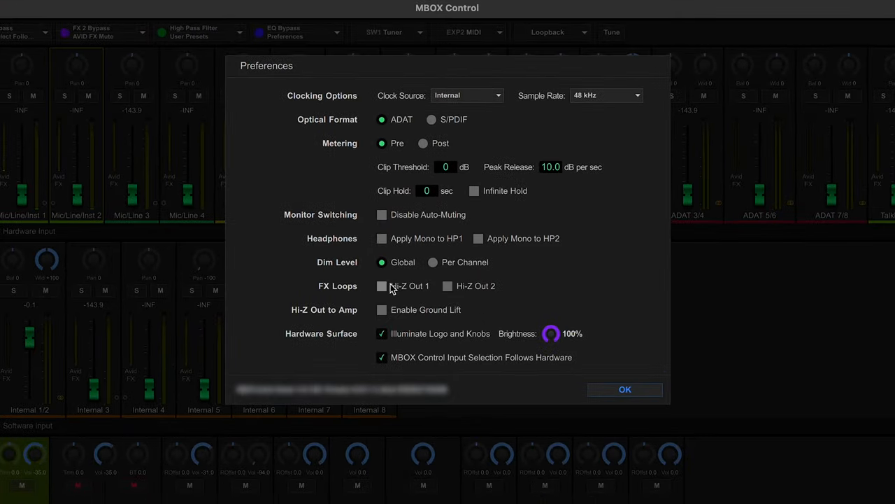
{"action": "left_click", "coordinate": [382, 286]}
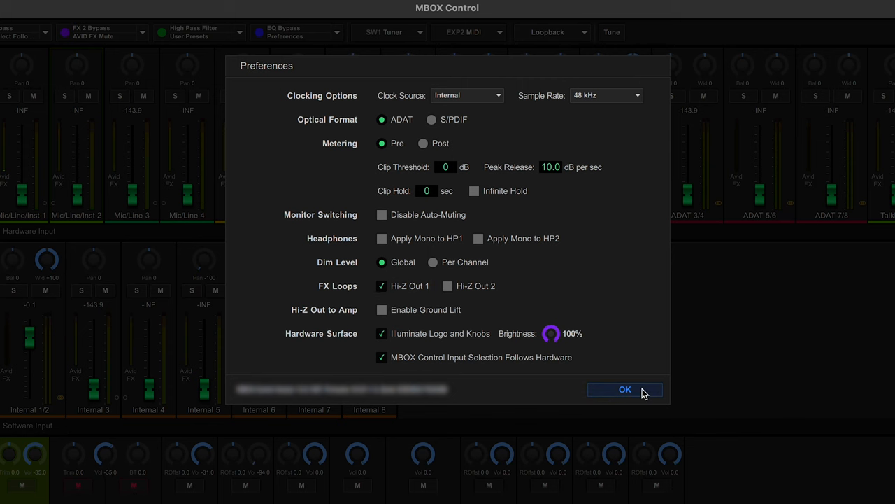
{"action": "left_click", "coordinate": [624, 390]}
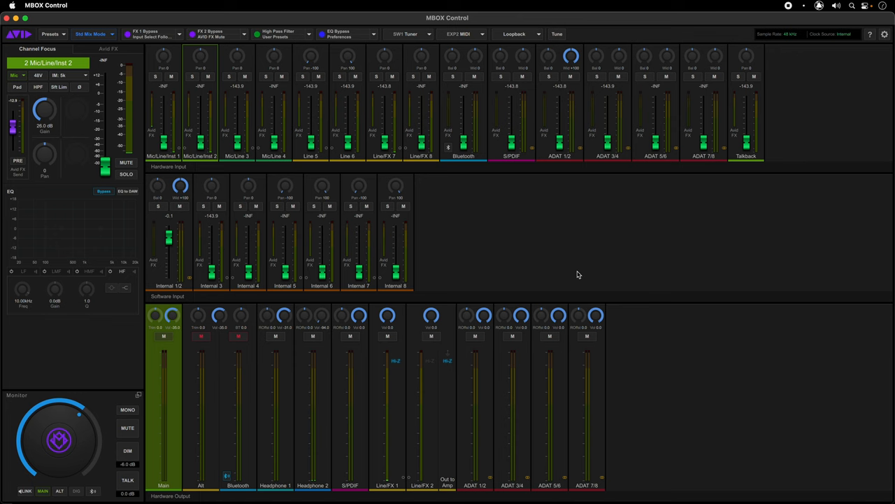
Step: View the Line/FX 1 output's input mix and try an input level fader
{"action": "left_click", "coordinate": [387, 402]}
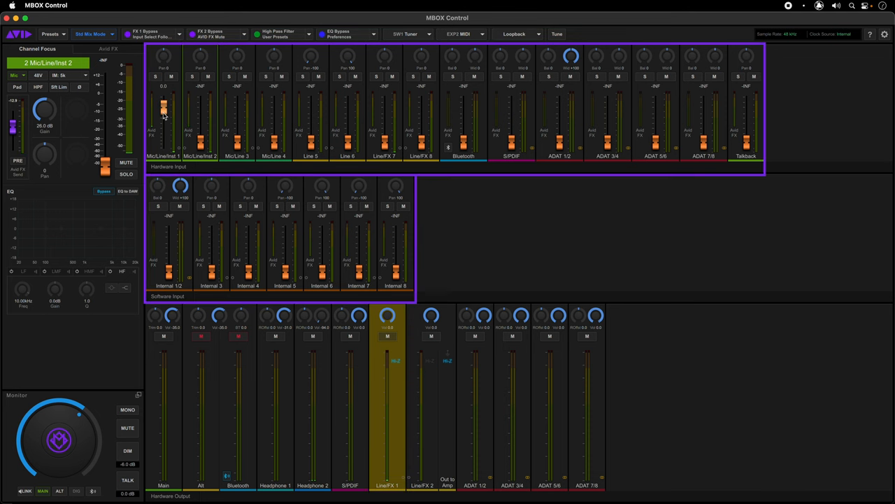
{"action": "left_click_drag", "start_coordinate": [163, 107], "coordinate": [163, 147]}
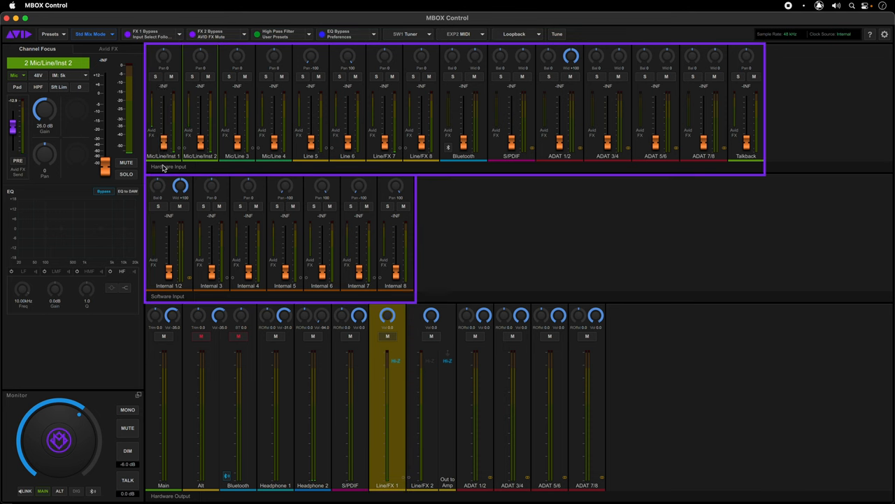
{"action": "mouse_move", "coordinate": [460, 224]}
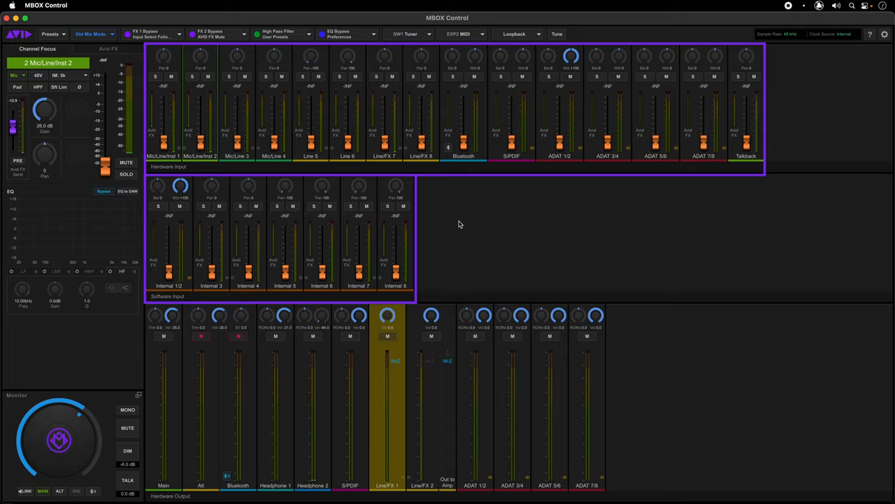
{"action": "left_click", "coordinate": [460, 223]}
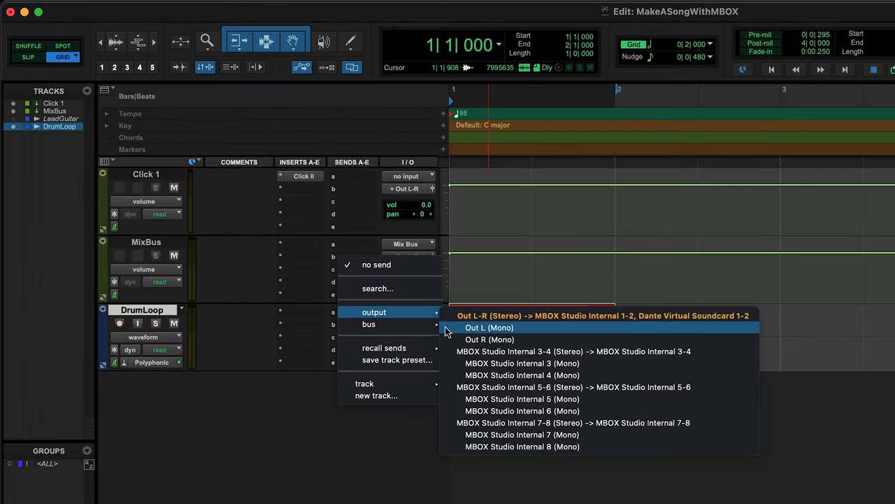
Step: Route DrumLoop's send A to MBOX Studio Internal 3 (Mono) at about -28 dB
{"action": "left_click", "coordinate": [522, 363]}
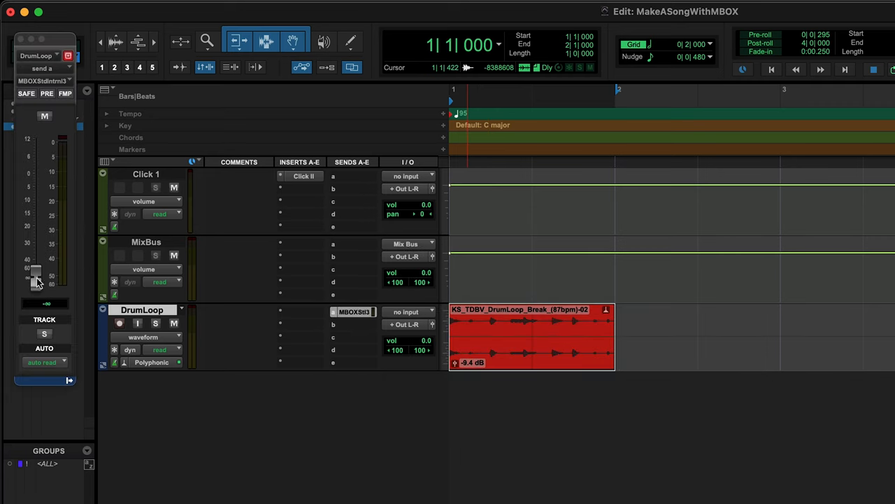
{"action": "left_click_drag", "start_coordinate": [37, 276], "coordinate": [36, 234]}
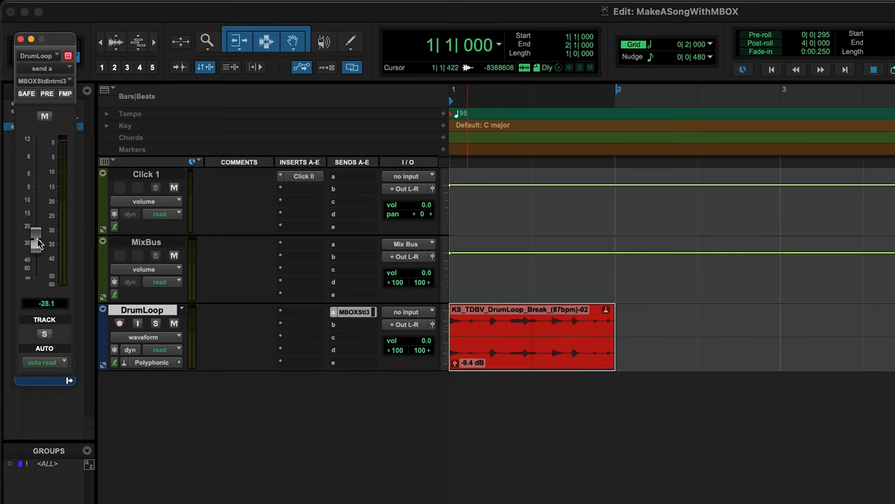
{"action": "left_click_drag", "start_coordinate": [36, 233], "coordinate": [35, 188]}
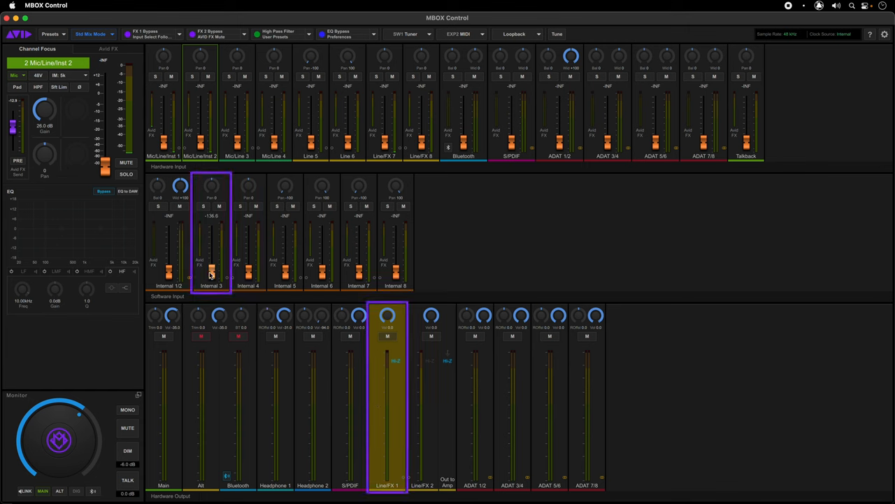
Step: Push the Internal 3 software input fader from -8.5 up to about 1.9 dB
{"action": "left_click_drag", "start_coordinate": [211, 272], "coordinate": [210, 252]}
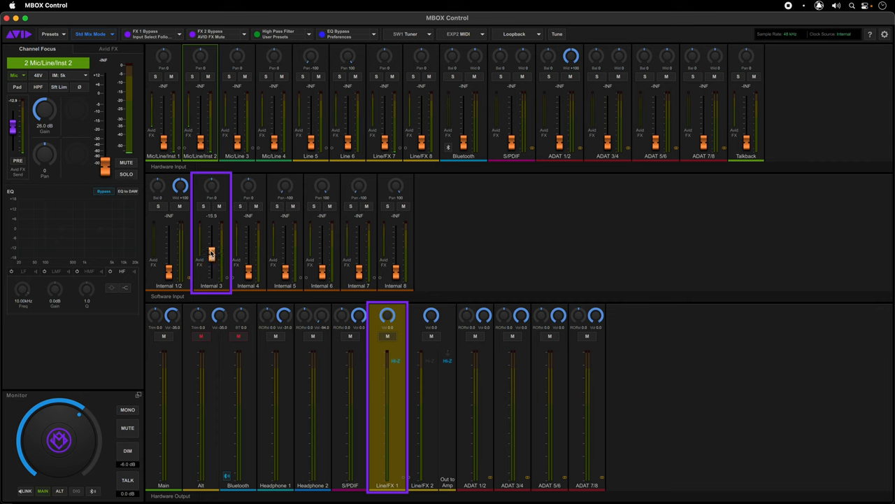
{"action": "left_click_drag", "start_coordinate": [211, 250], "coordinate": [211, 280]}
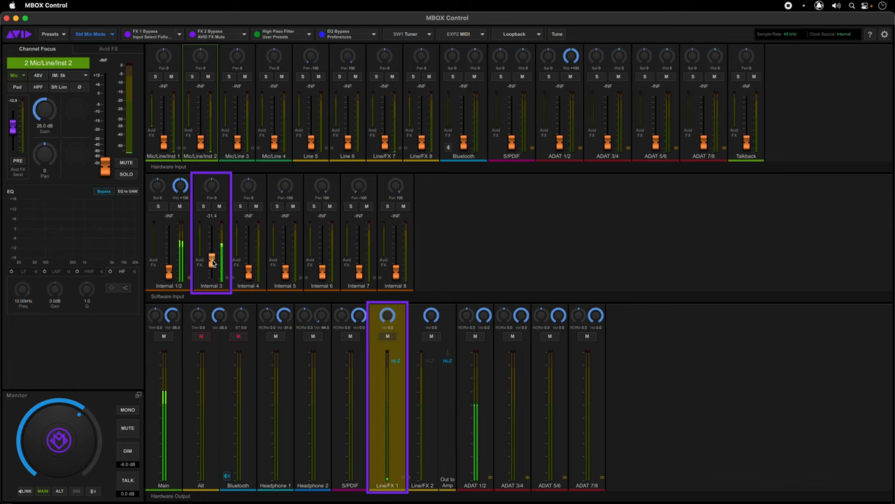
{"action": "left_click_drag", "start_coordinate": [212, 263], "coordinate": [212, 245]}
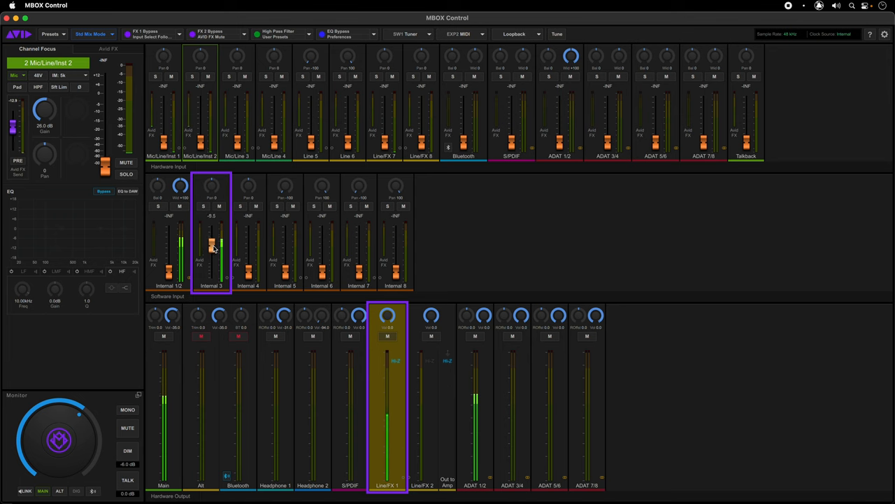
{"action": "left_click_drag", "start_coordinate": [212, 249], "coordinate": [212, 237]}
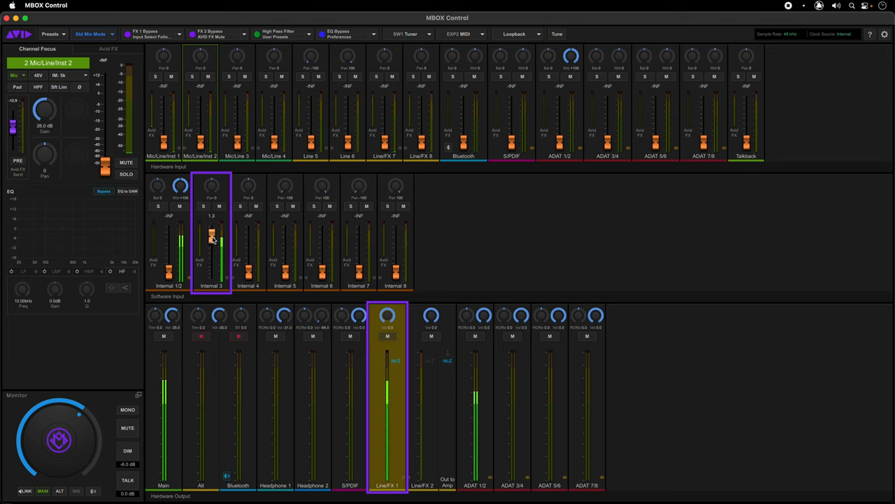
{"action": "left_click_drag", "start_coordinate": [211, 235], "coordinate": [211, 243]}
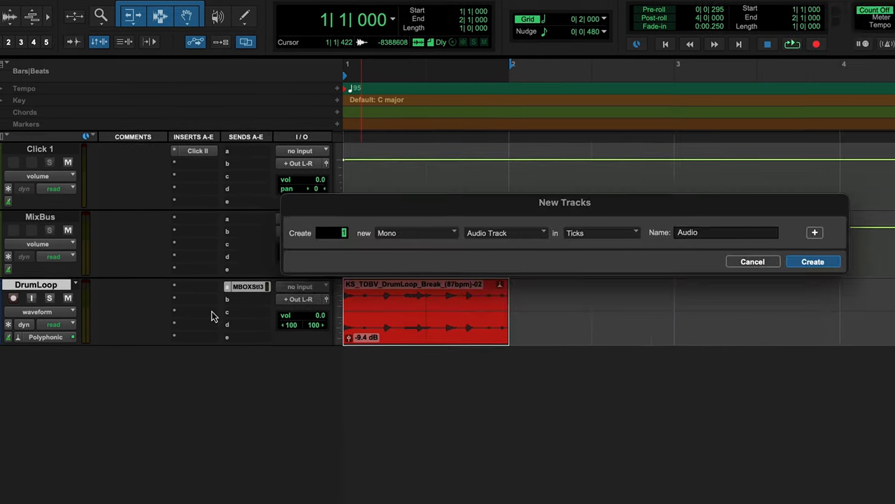
Step: Create a DrumFX track from the TJTrackPresets preset, record-armed with input monitoring on
{"action": "left_click", "coordinate": [505, 233]}
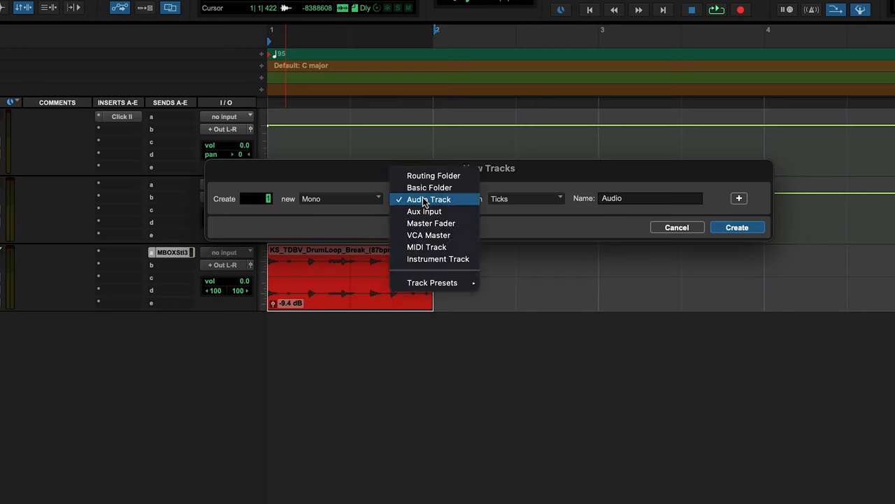
{"action": "mouse_move", "coordinate": [432, 282]}
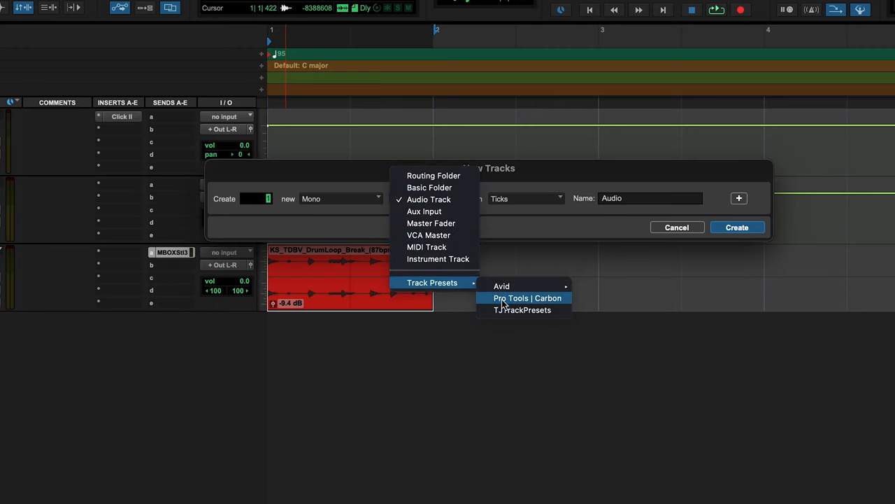
{"action": "left_click", "coordinate": [522, 310]}
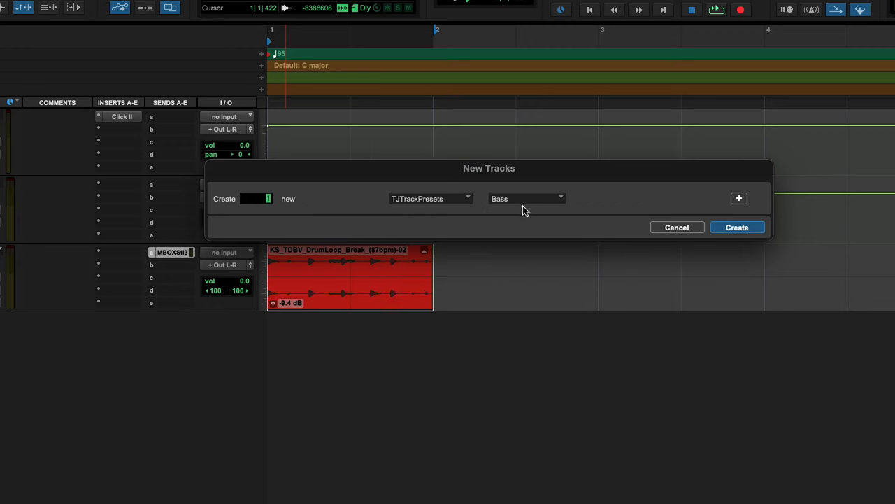
{"action": "left_click", "coordinate": [525, 198]}
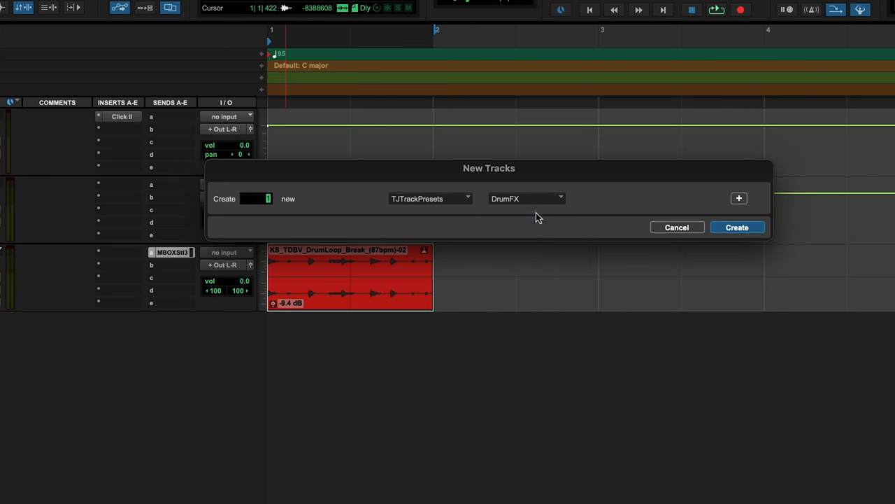
{"action": "left_click", "coordinate": [736, 227]}
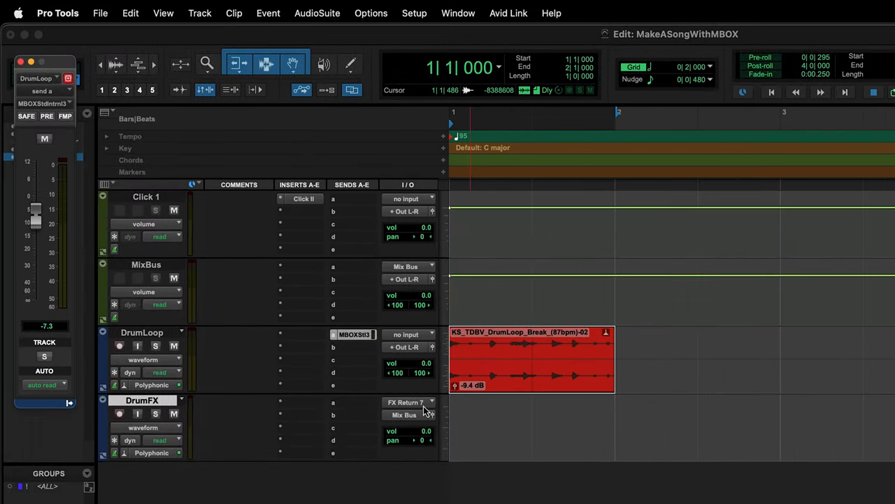
{"action": "mouse_move", "coordinate": [408, 402]}
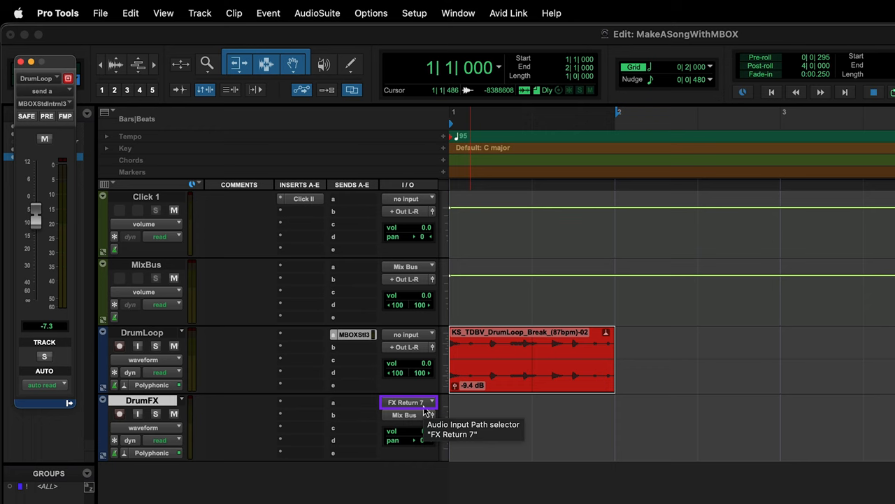
{"action": "left_click", "coordinate": [119, 413]}
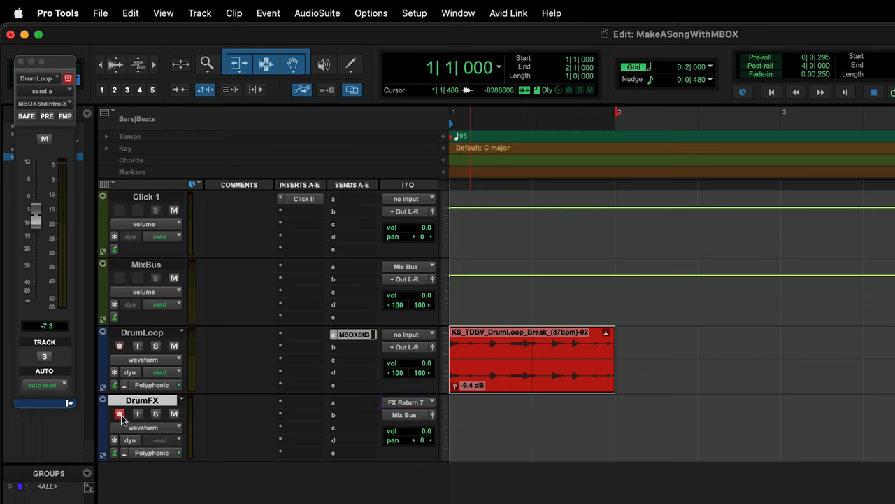
{"action": "mouse_move", "coordinate": [138, 414]}
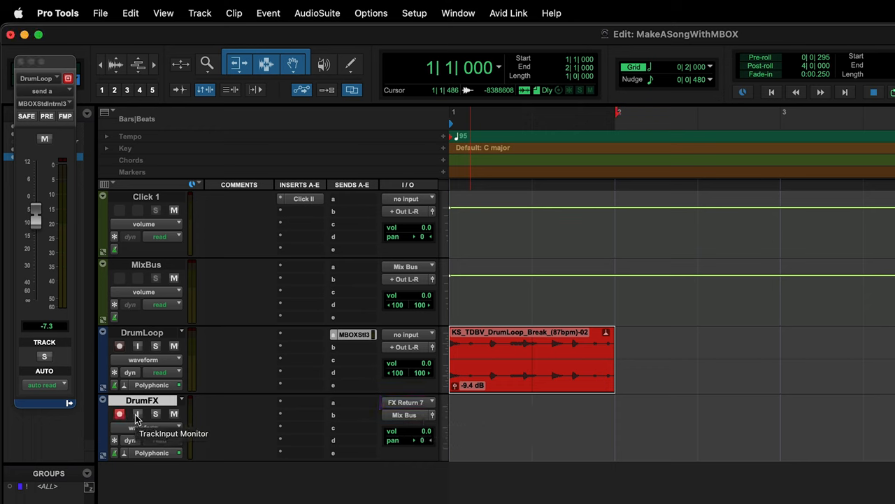
{"action": "left_click", "coordinate": [119, 413]}
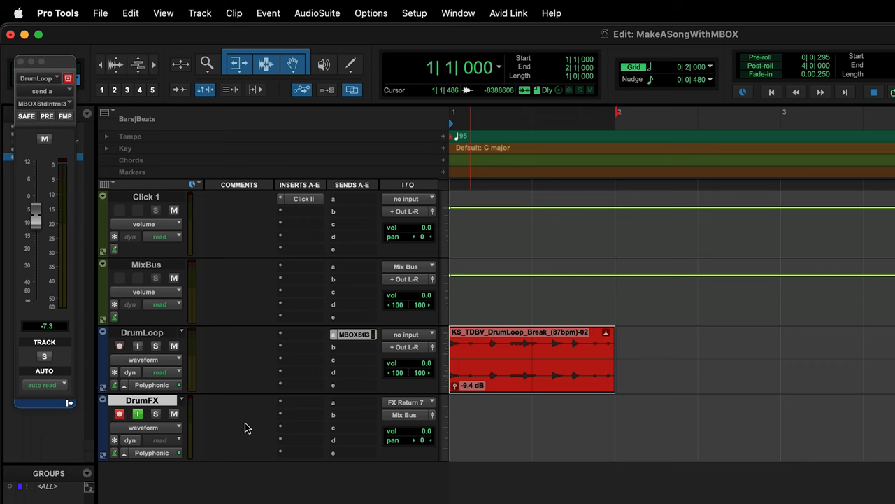
{"action": "mouse_move", "coordinate": [245, 427]}
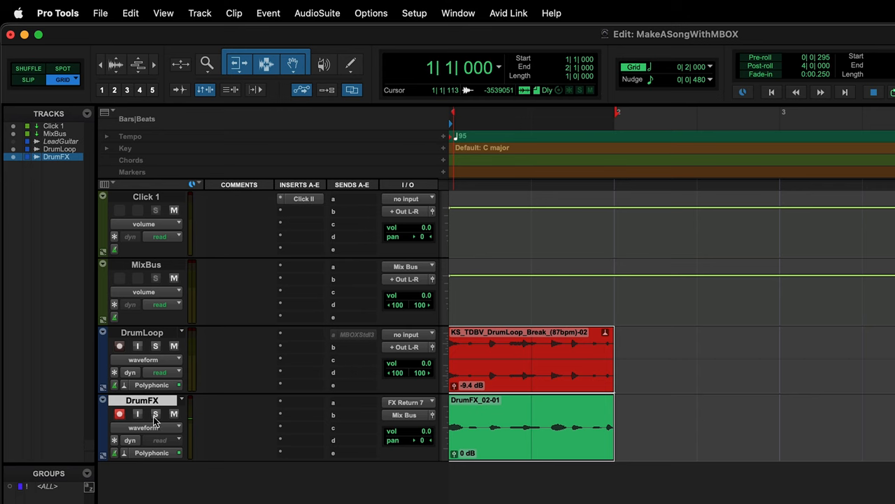
{"action": "left_click", "coordinate": [156, 414]}
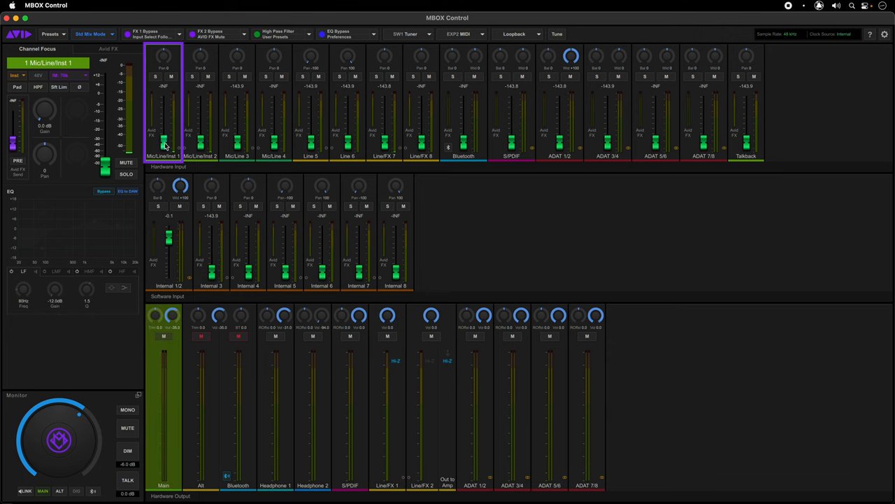
Step: Set the Mic/Line/Inst 1 fader to 0.0 dB and input gain to 8 dB
{"action": "left_click_drag", "start_coordinate": [164, 143], "coordinate": [163, 109]}
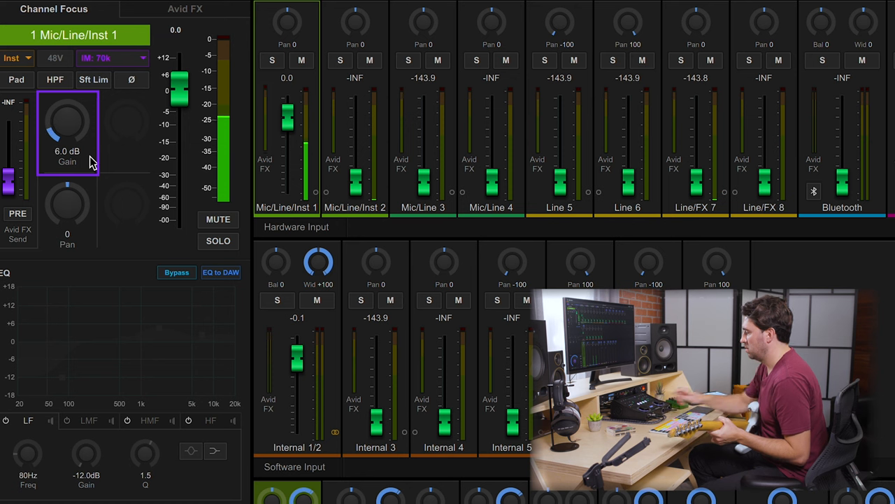
{"action": "left_click_drag", "start_coordinate": [67, 126], "coordinate": [70, 115]}
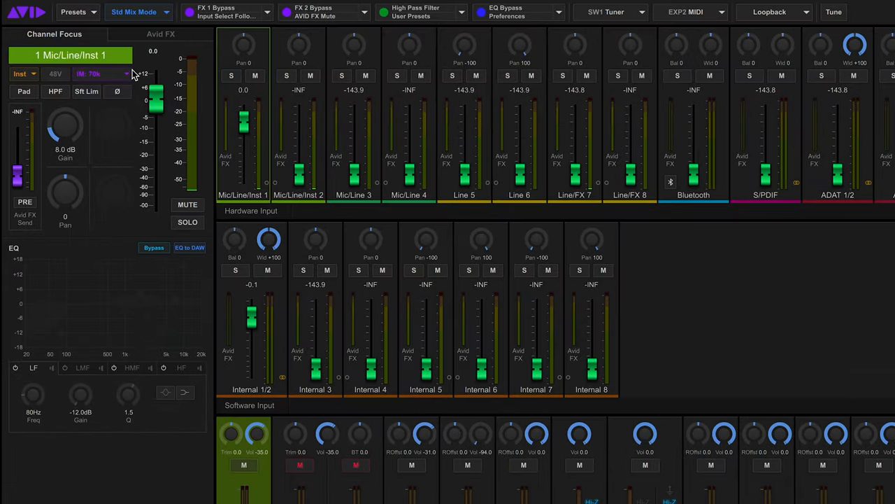
Step: Set Mic/Line/Inst 1 impedance to HiZ and activate its EQ
{"action": "left_click", "coordinate": [98, 74]}
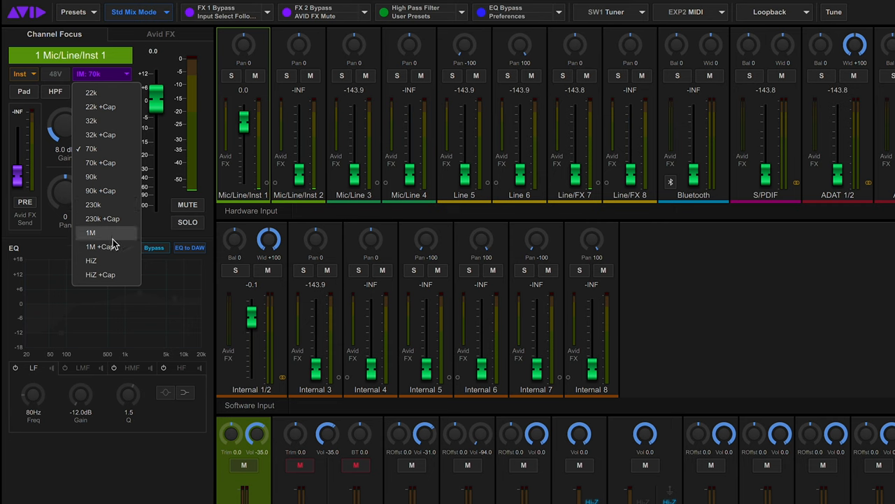
{"action": "left_click", "coordinate": [90, 260]}
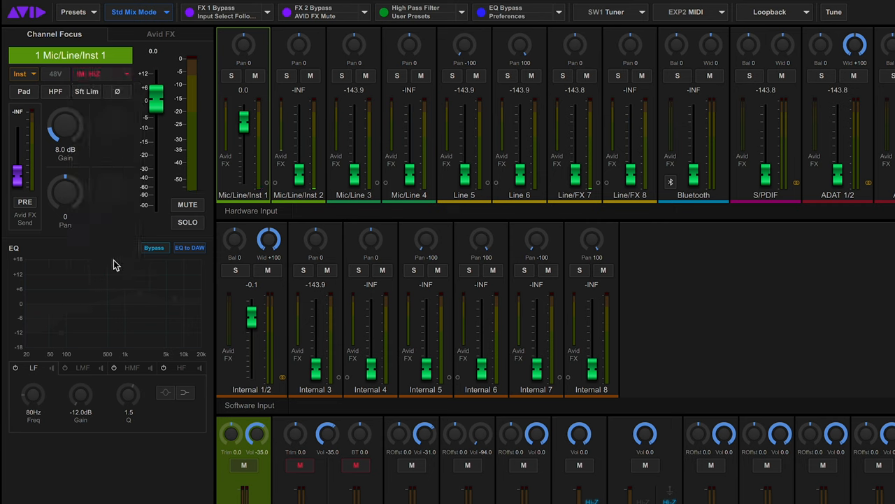
{"action": "mouse_move", "coordinate": [101, 254]}
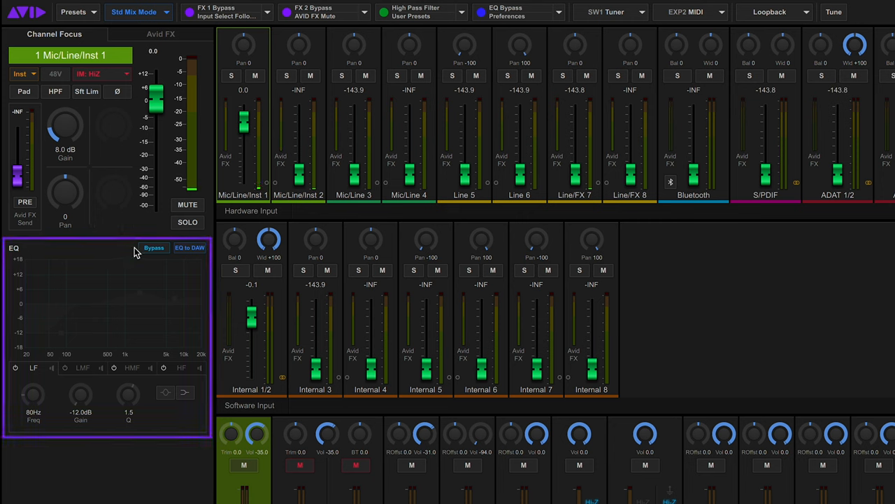
{"action": "mouse_move", "coordinate": [160, 255]}
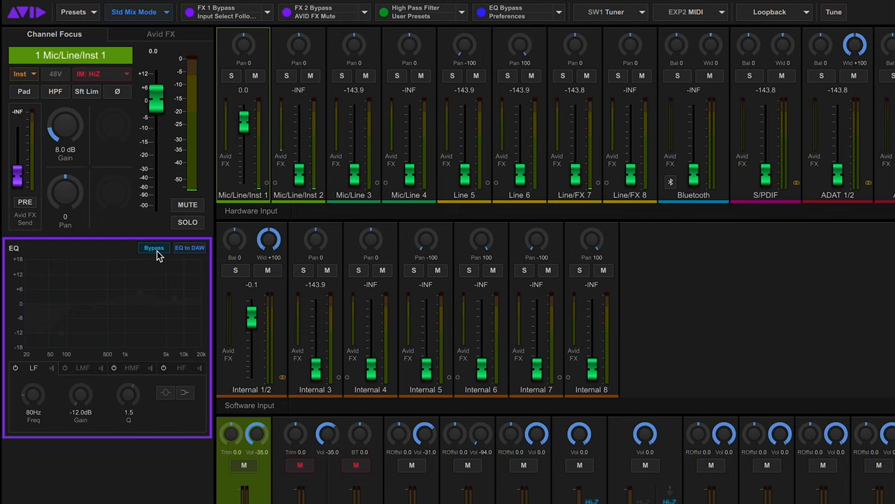
{"action": "left_click", "coordinate": [154, 248]}
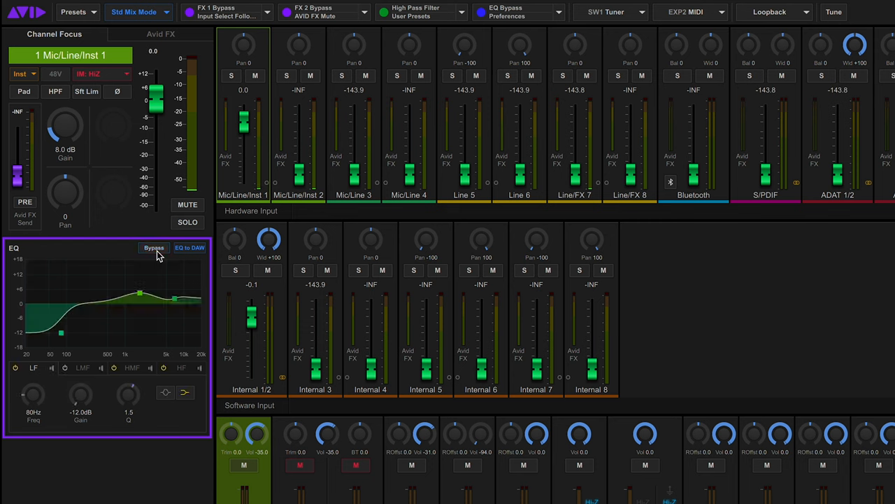
{"action": "mouse_move", "coordinate": [159, 272]}
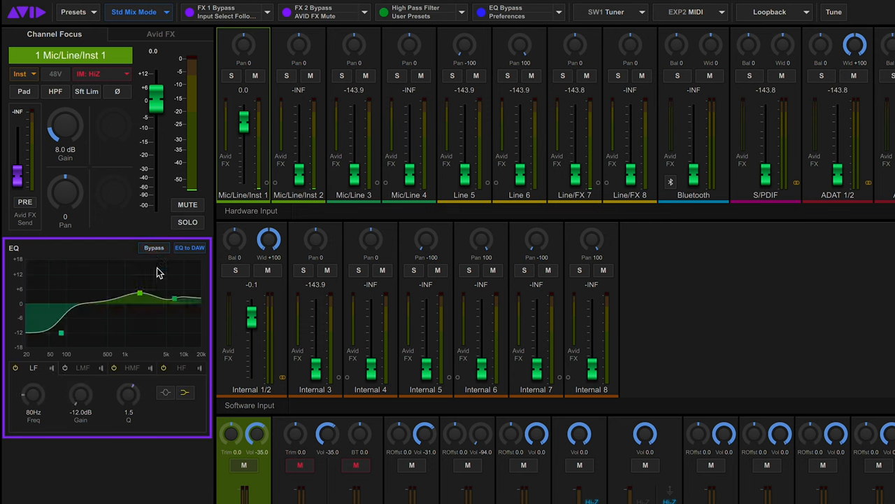